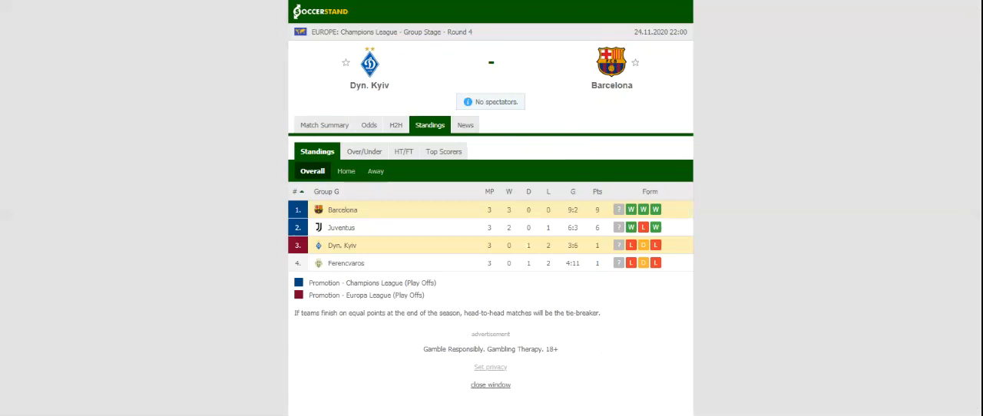
Step: Switch the Dyn. Kyiv vs Barcelona match page to the H2H view of recent results
click(390, 126)
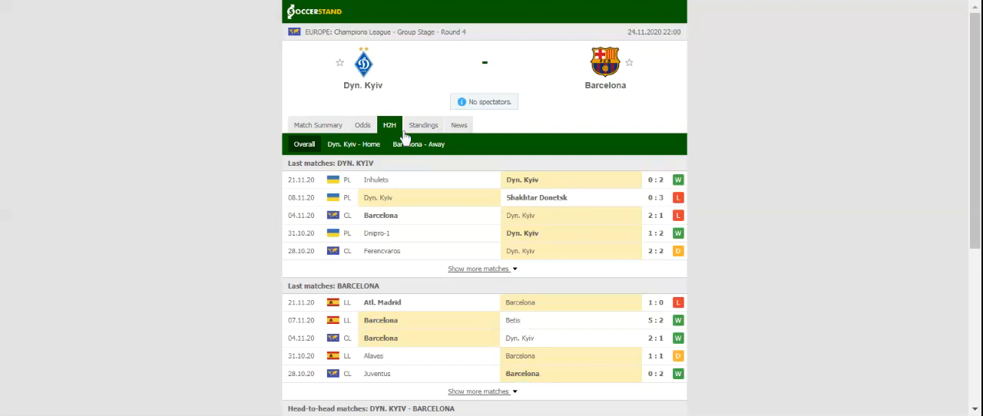